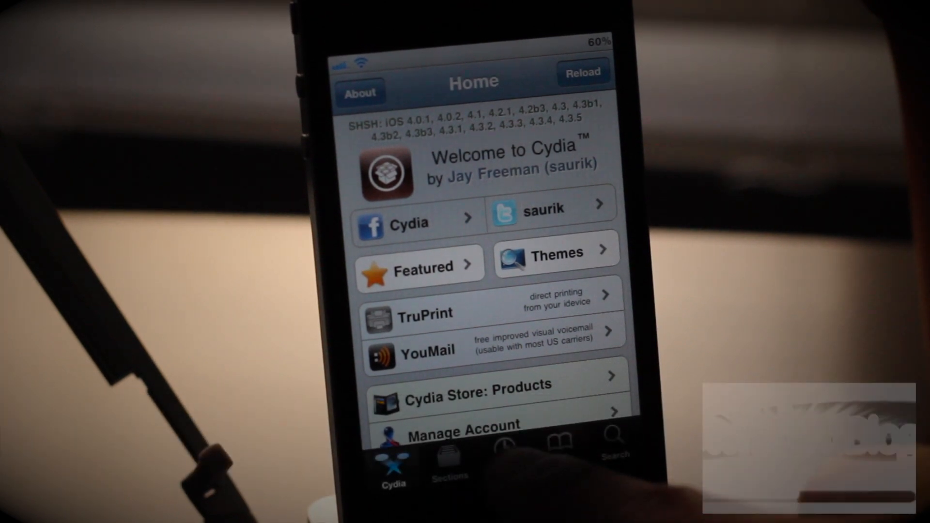
Switch Cydia from Home to the Changes tab.
left_click(506, 454)
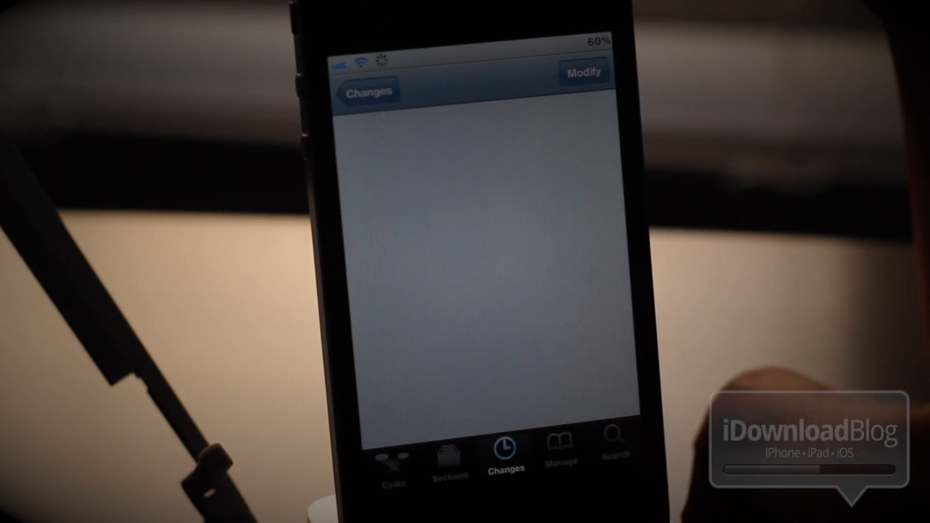
Open WifiSMS 1.0.3 and scroll through its description and web interface screenshot.
left_click(481, 237)
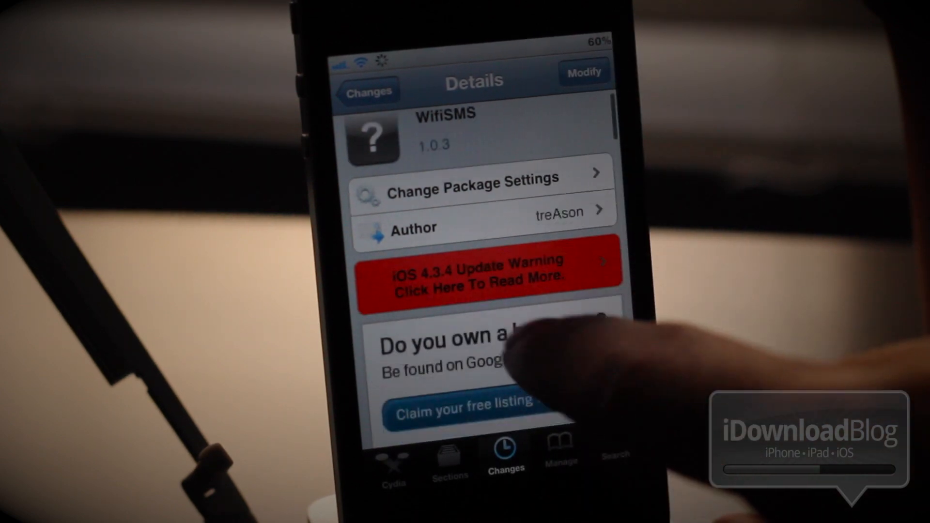
scroll("down", 3)
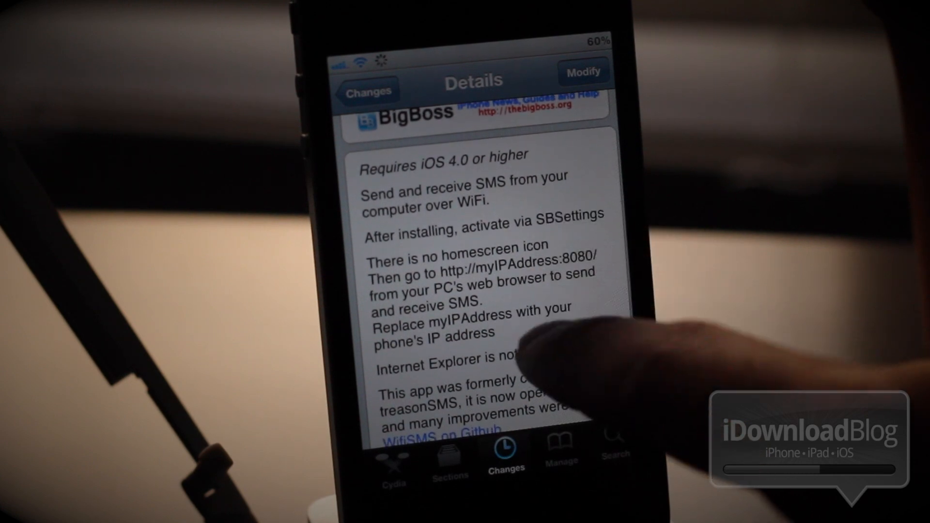
scroll("down", 3)
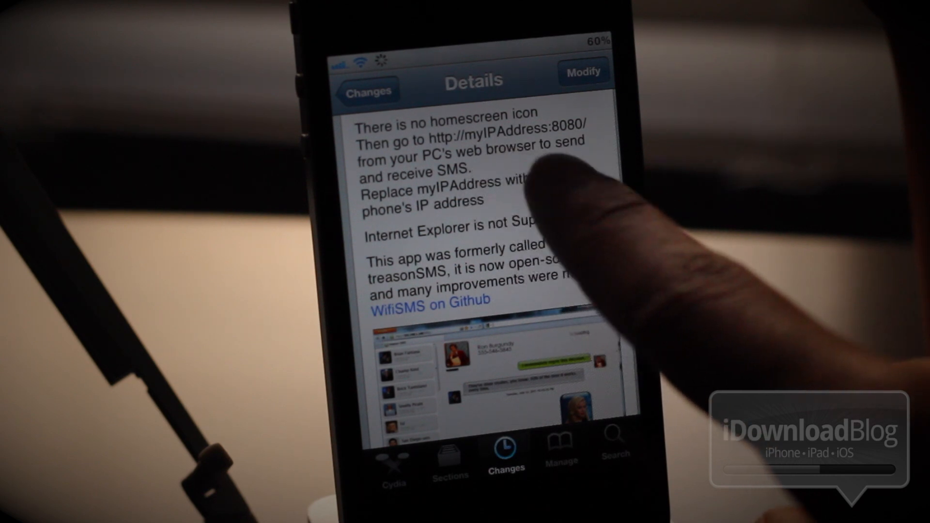
scroll("down", 3)
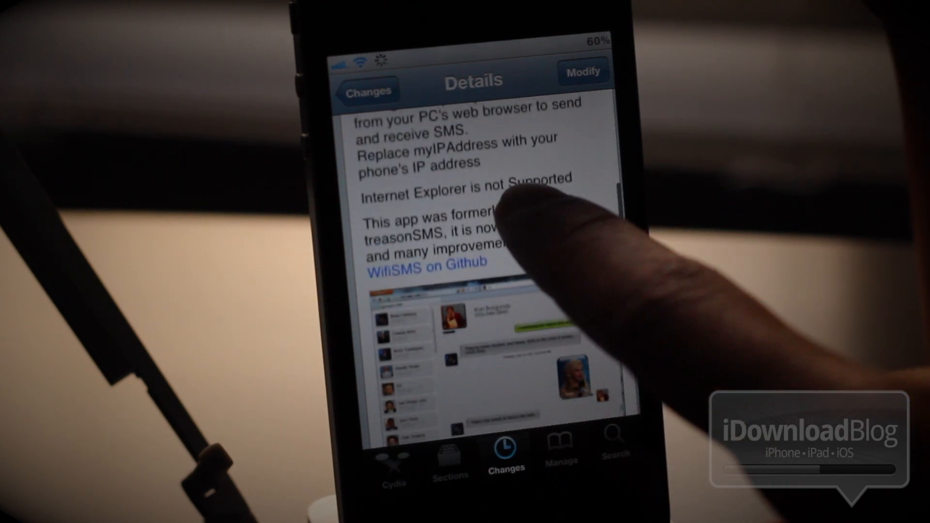
scroll("down", 3)
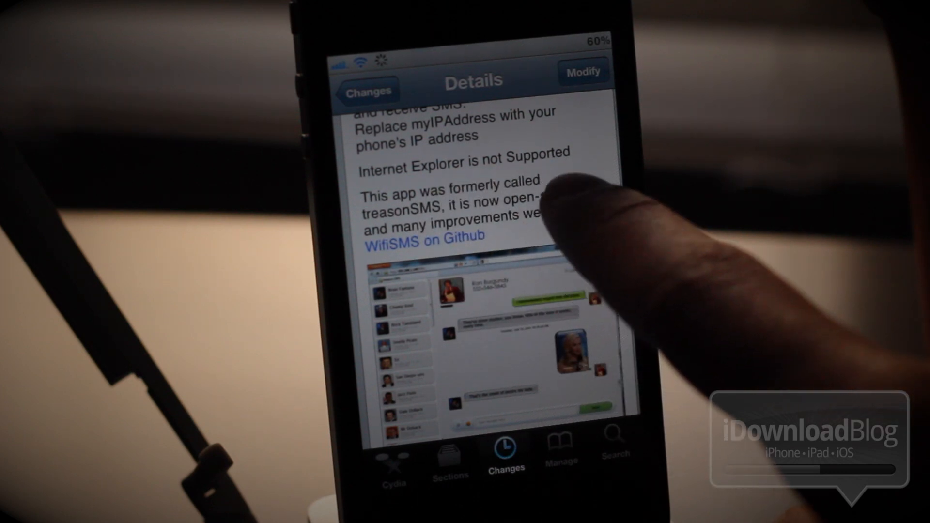
scroll("down", 3)
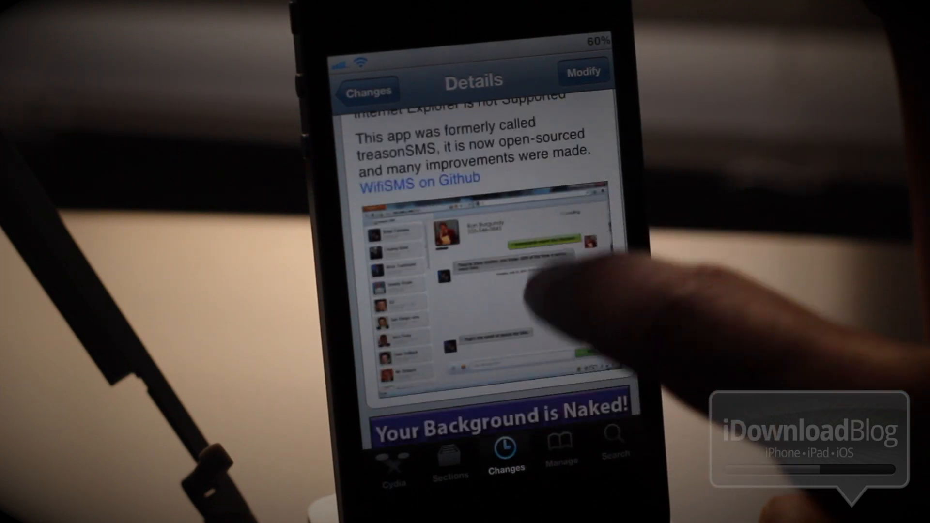
scroll("down", 3)
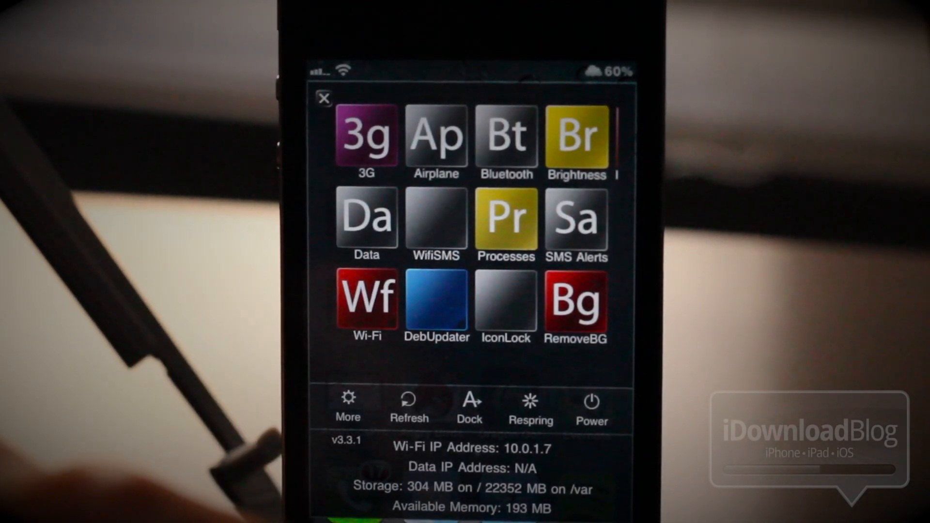
Toggle WifiSMS on in SBSettings and dismiss the panel.
left_click(436, 220)
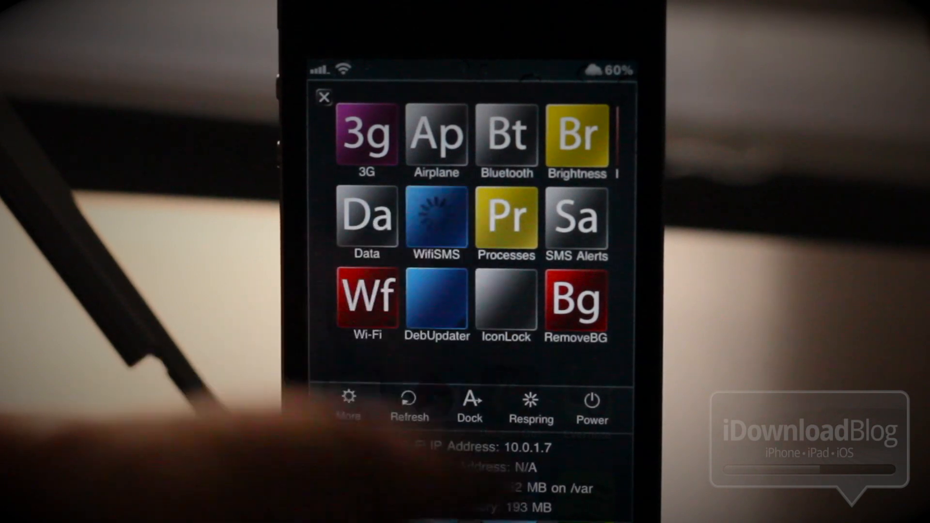
left_click(367, 220)
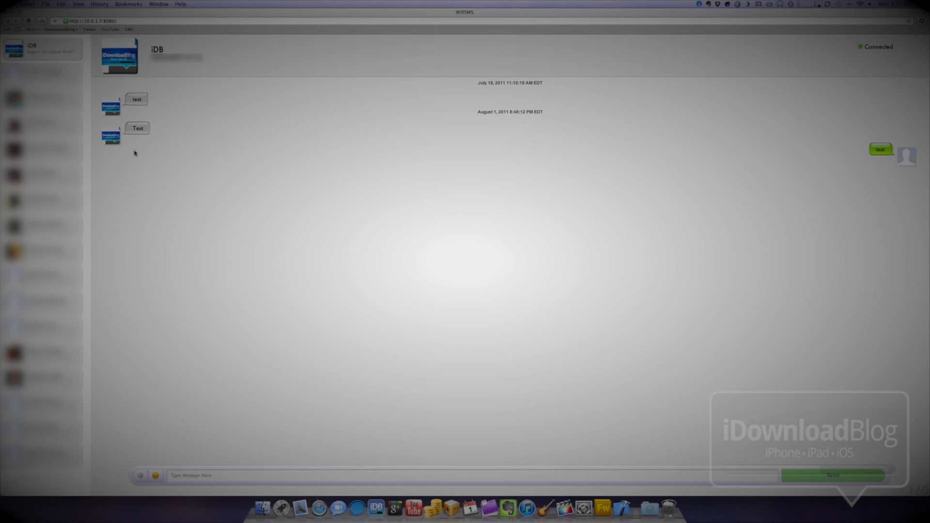
mouse_move(130, 144)
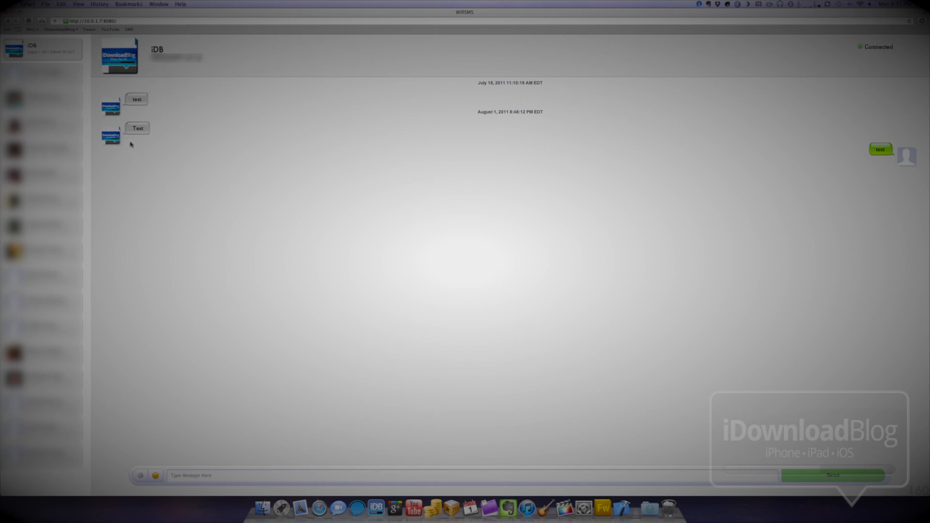
mouse_move(128, 143)
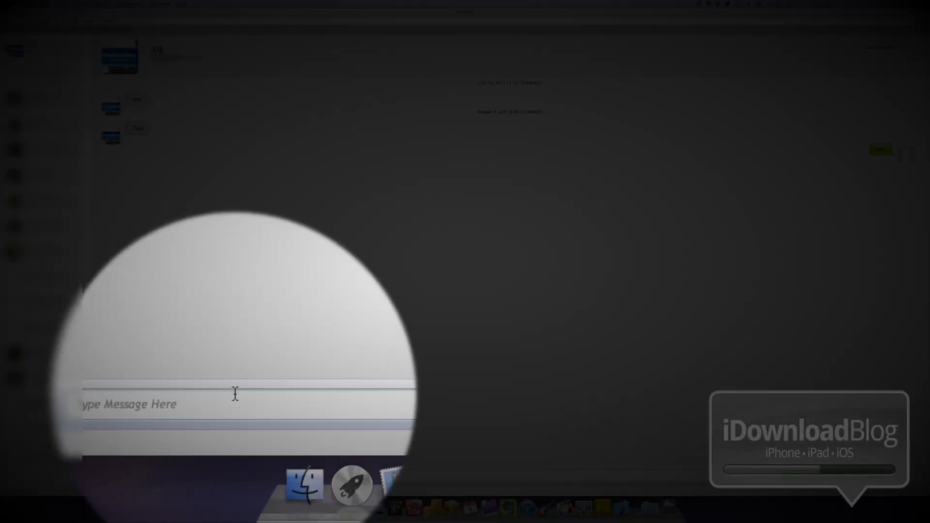
Type the test message 'Hi there J… Pretty c…' to the iDB contact.
type("Hi there Jeff, this is a test of WifiSMS")
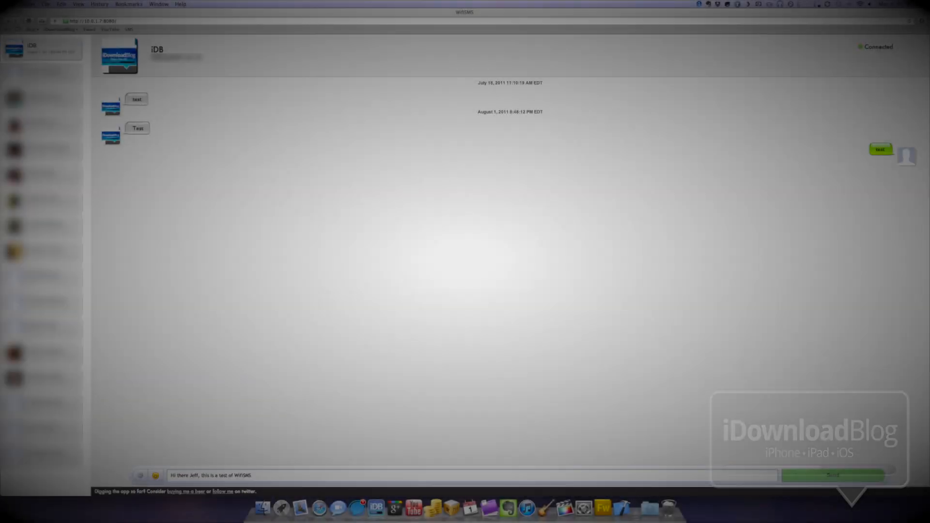
type("Pretty c")
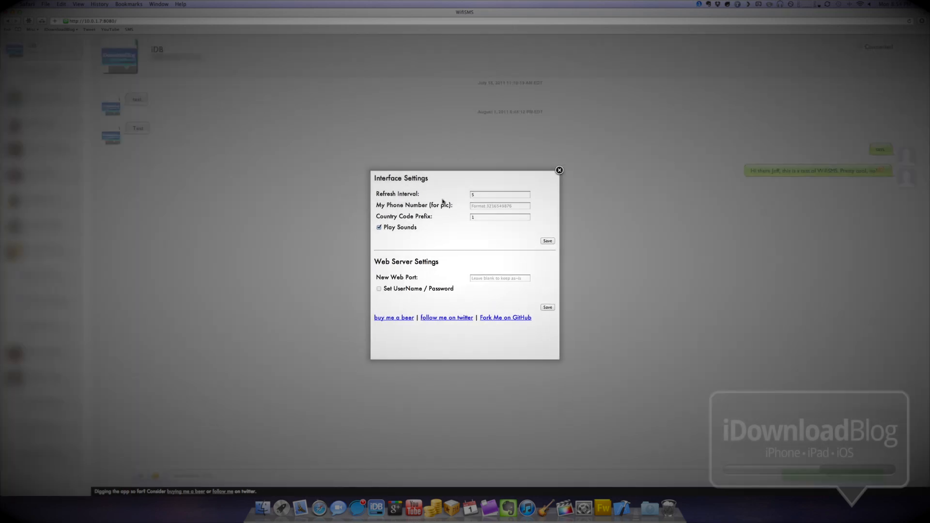
mouse_move(415, 215)
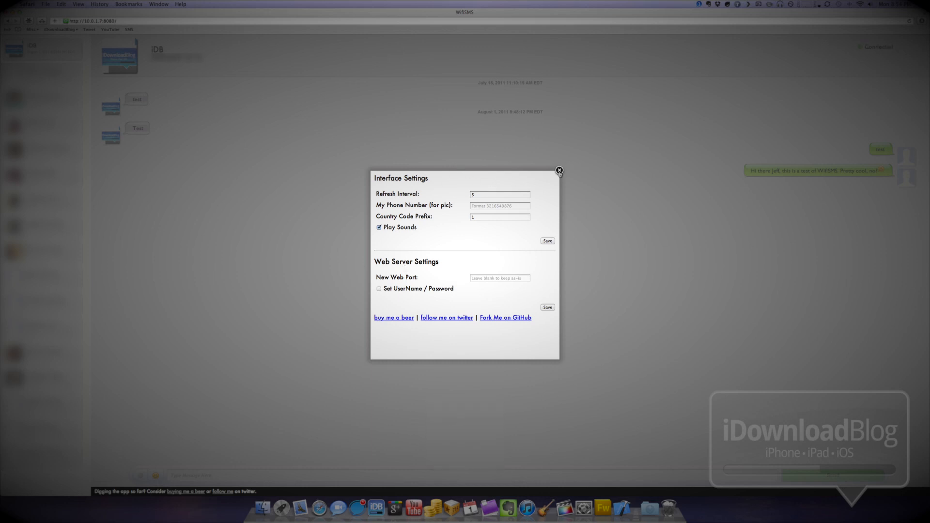
left_click(558, 170)
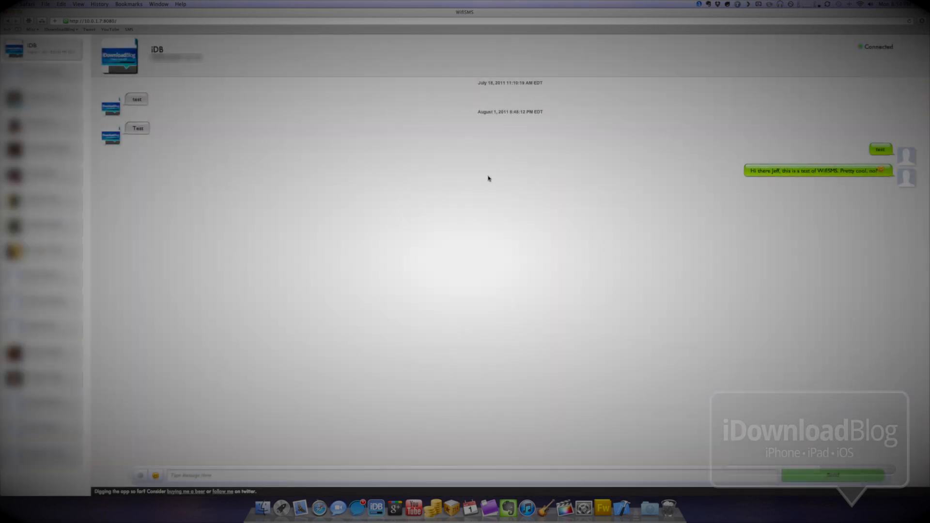
mouse_move(497, 188)
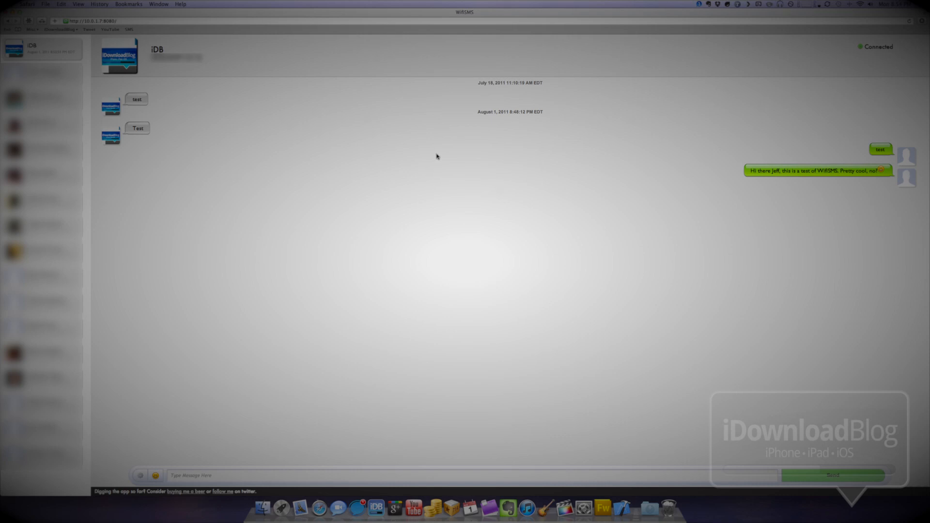
mouse_move(392, 177)
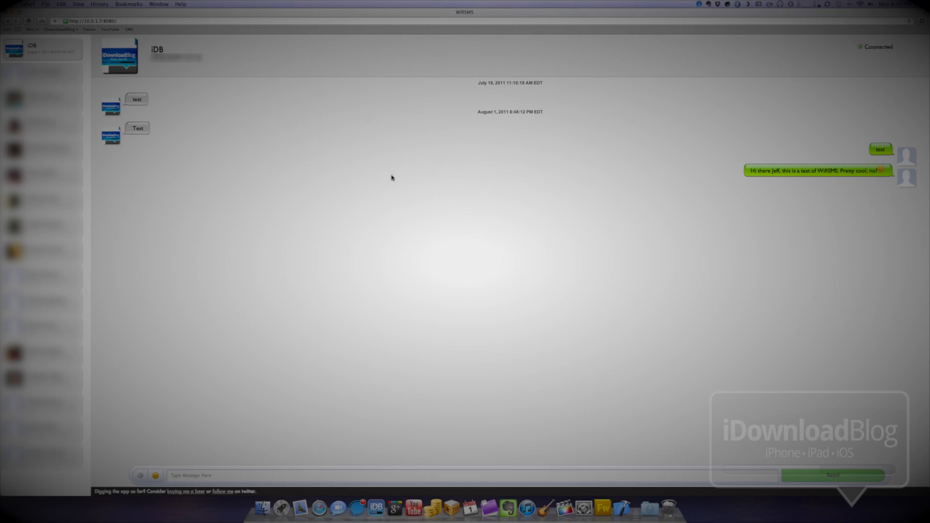